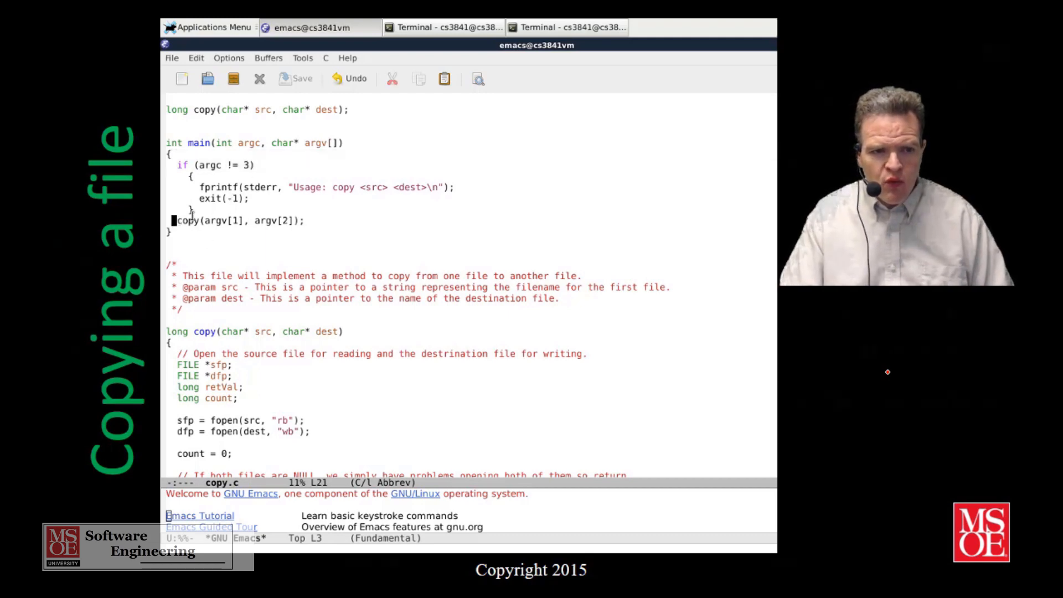
Have main return copy(argv[1], argv[2]) and review the copy function's byte-by-byte loop
type("return")
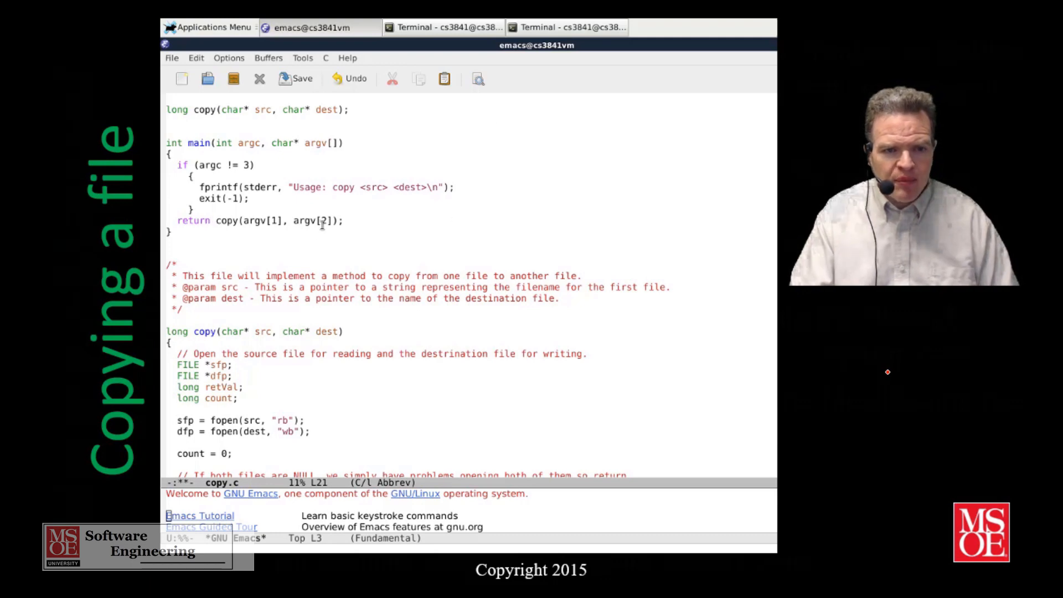
scroll("down", 3)
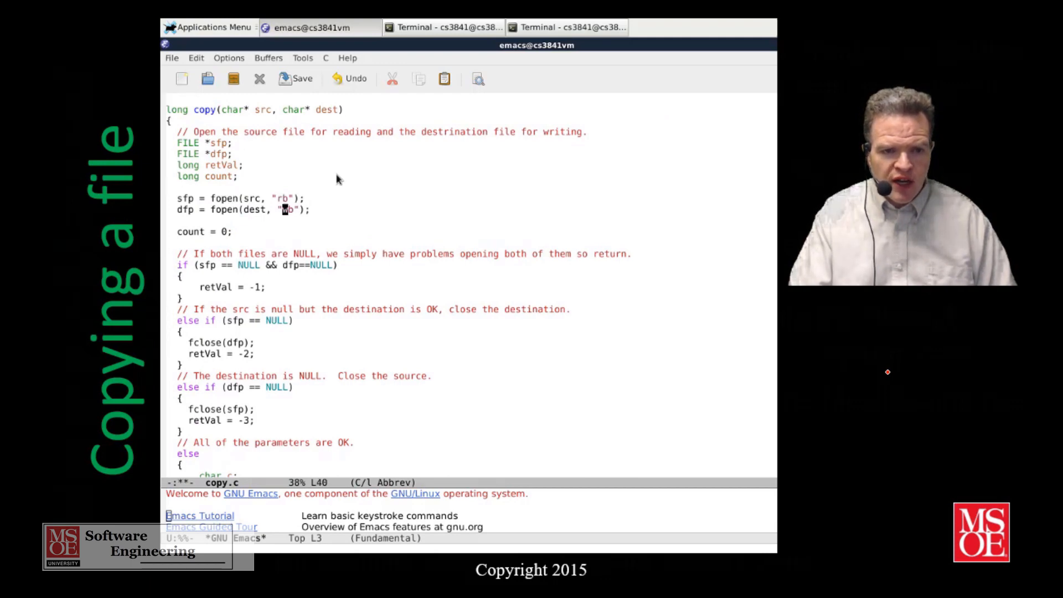
scroll("down", 3)
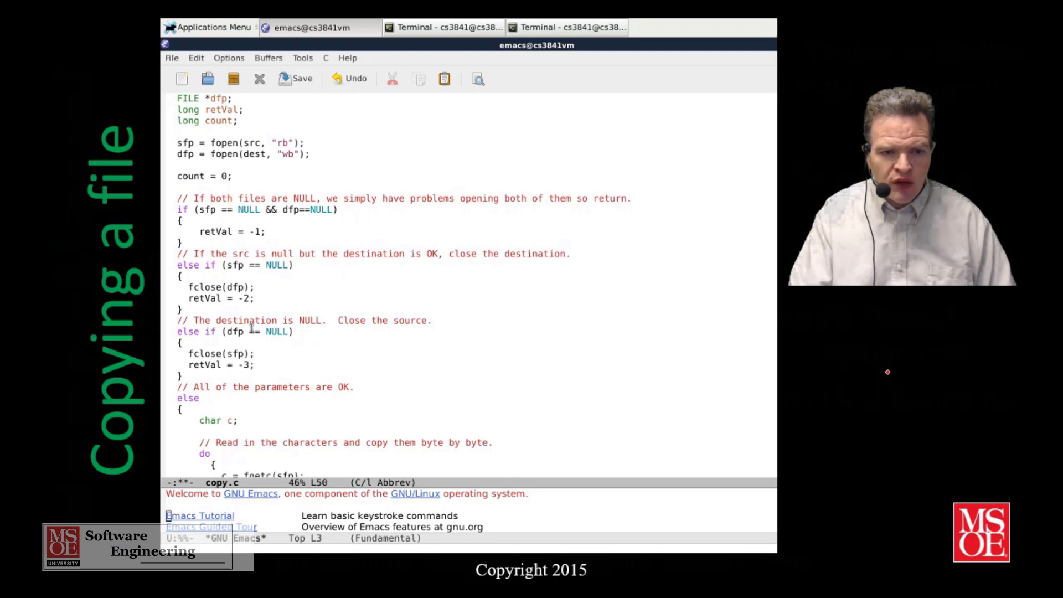
left_click(224, 353)
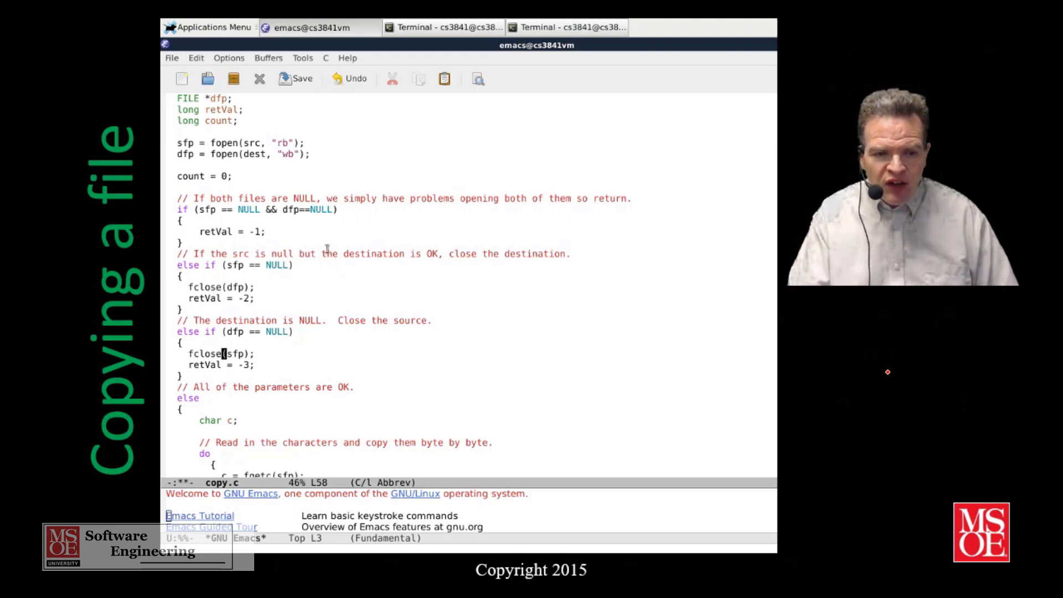
scroll("down", 3)
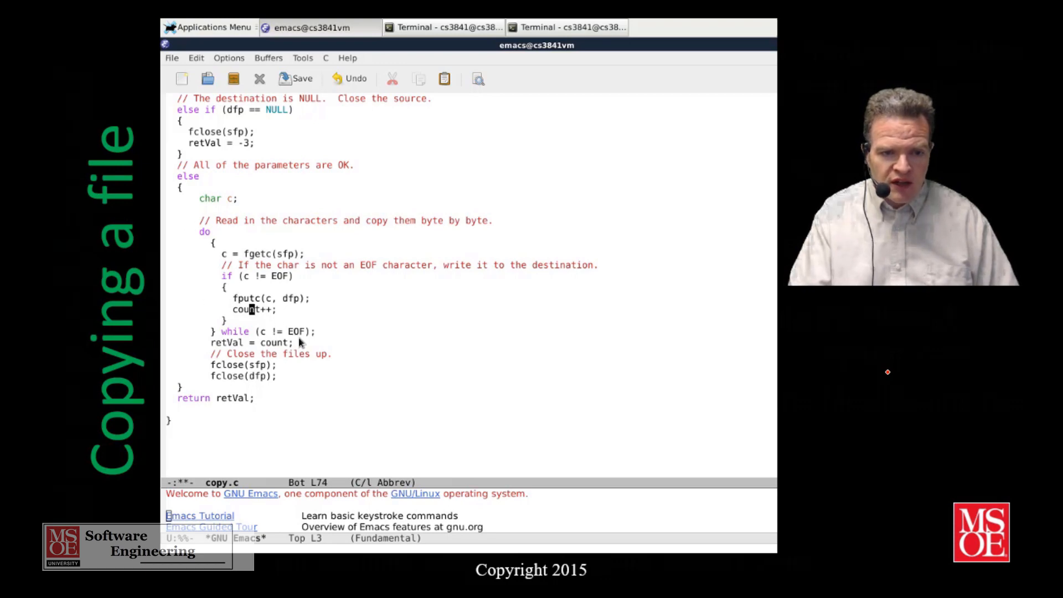
mouse_move(281, 327)
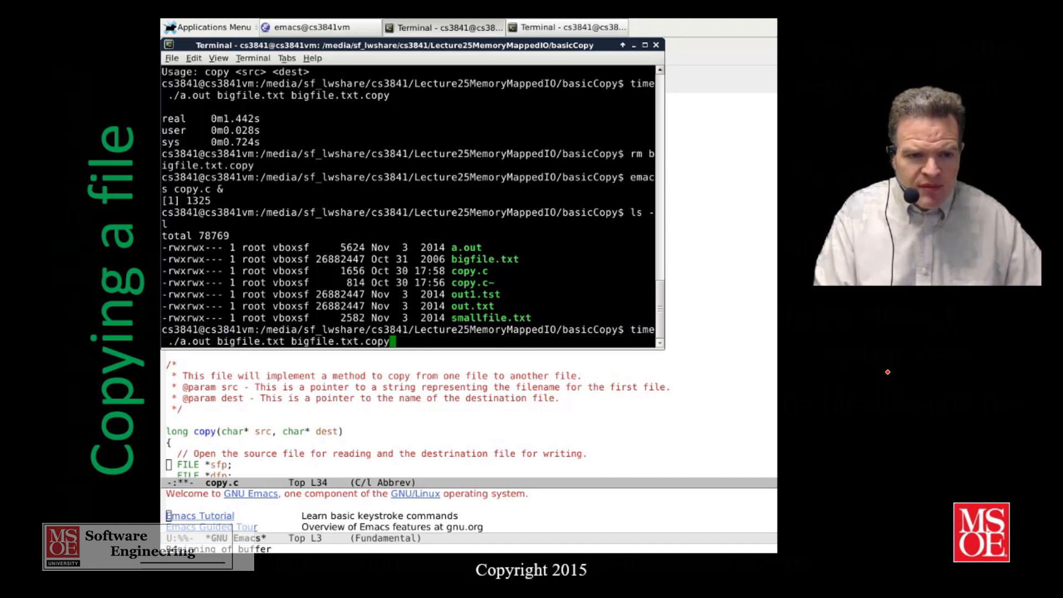
Edit the recalled command into 'time ./a.out smallfile.txt smallfilecopy.txt'
key("BackSpace")
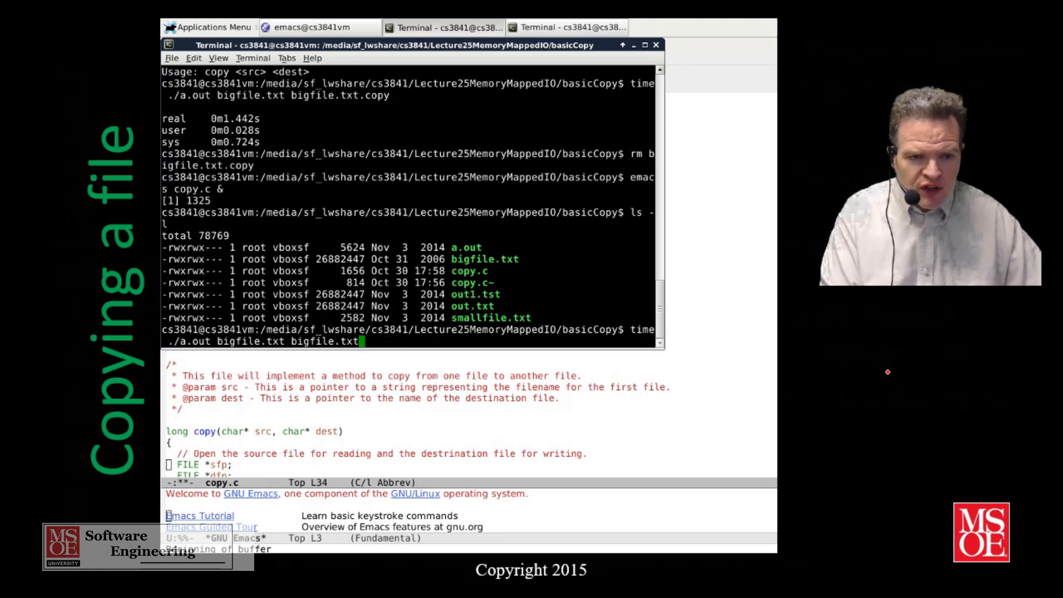
key("ctrl+u")
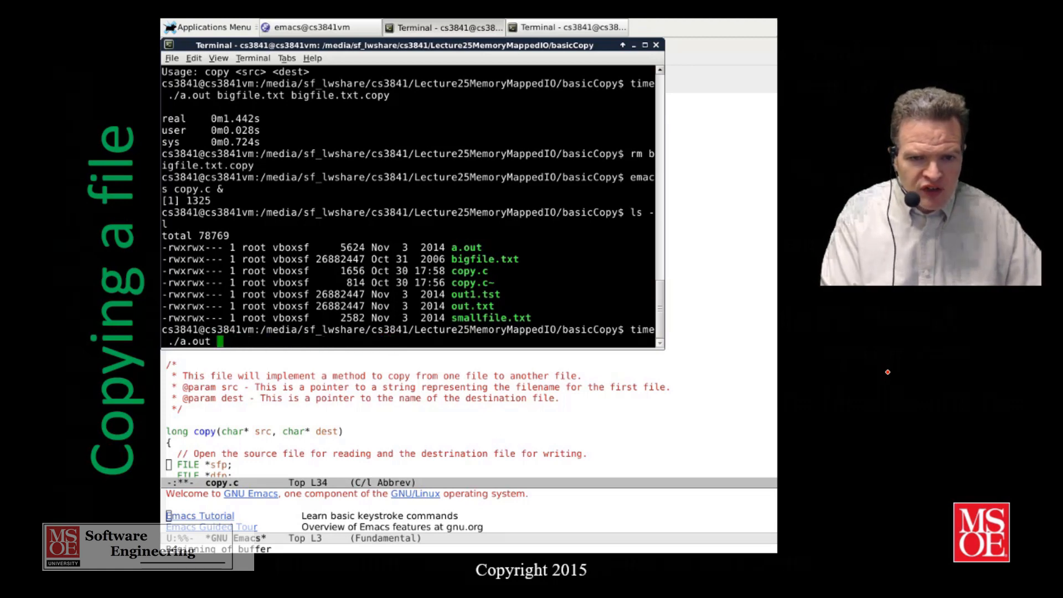
type("smallfi")
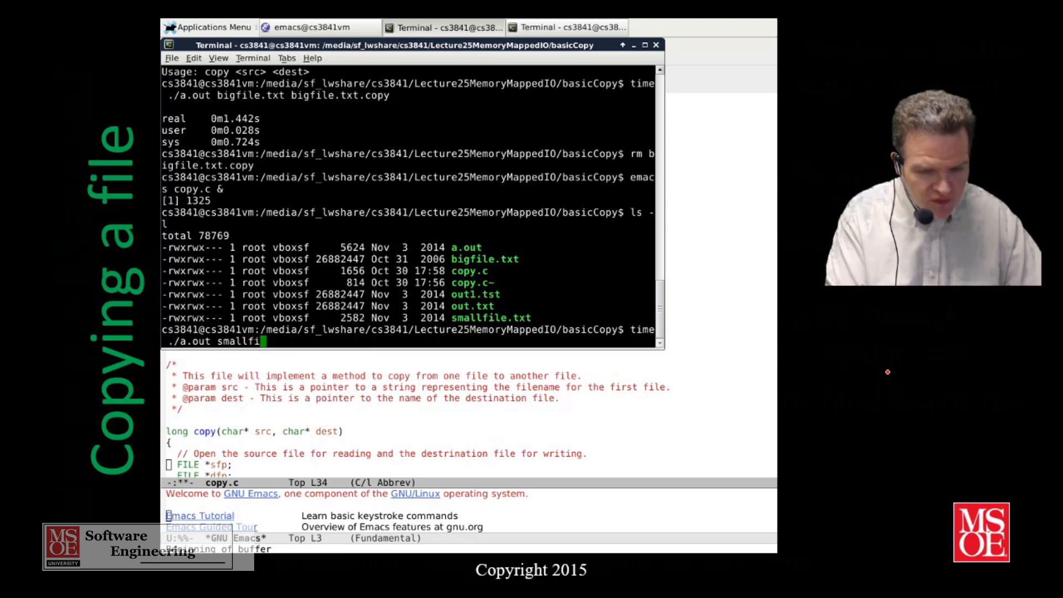
type("le.txt sma")
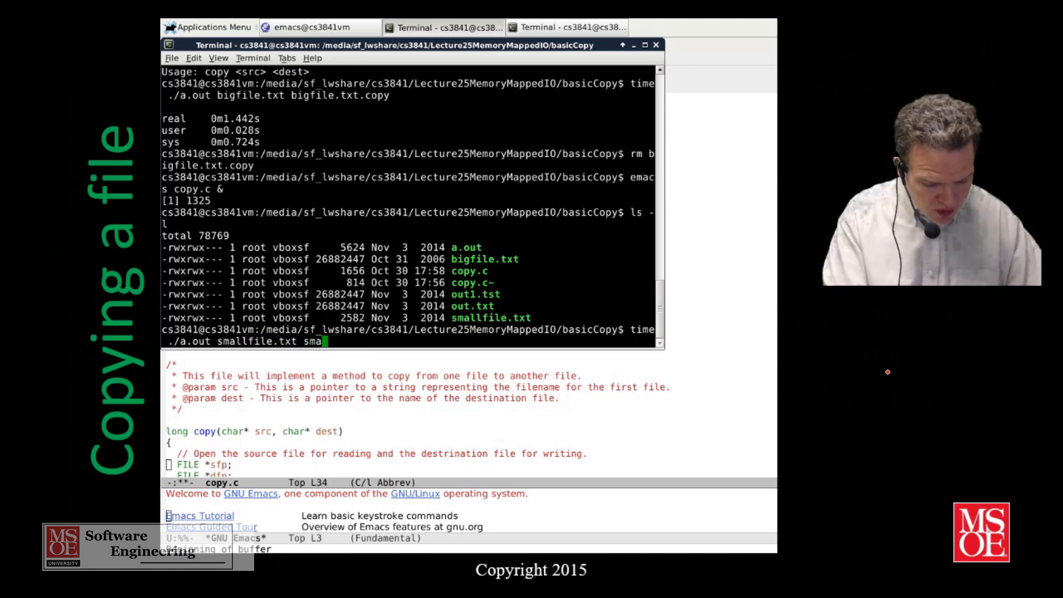
type("llfilecopy.")
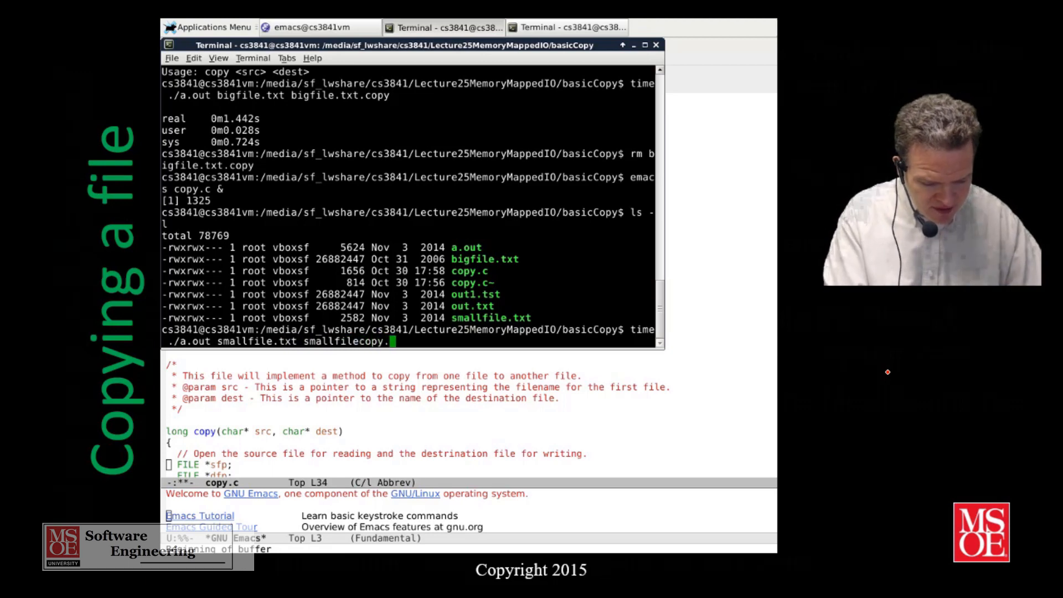
type("txt")
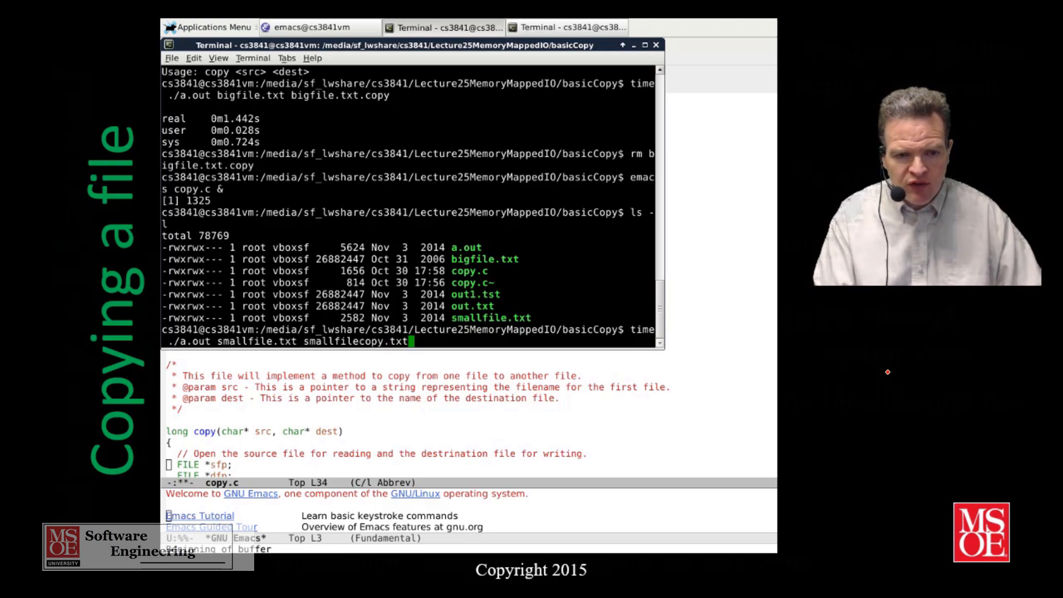
key("Return")
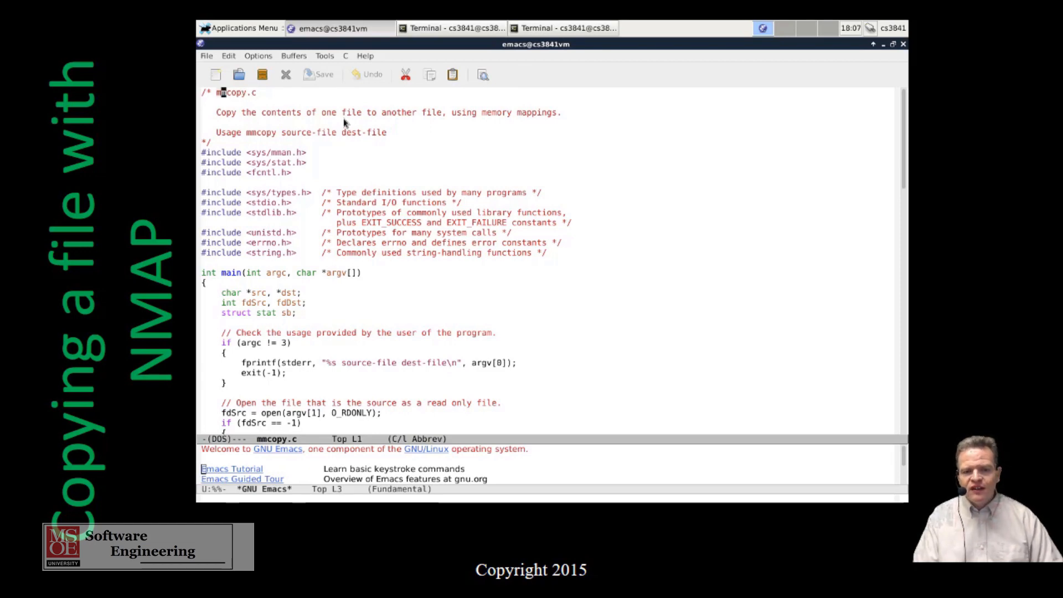
mouse_move(468, 308)
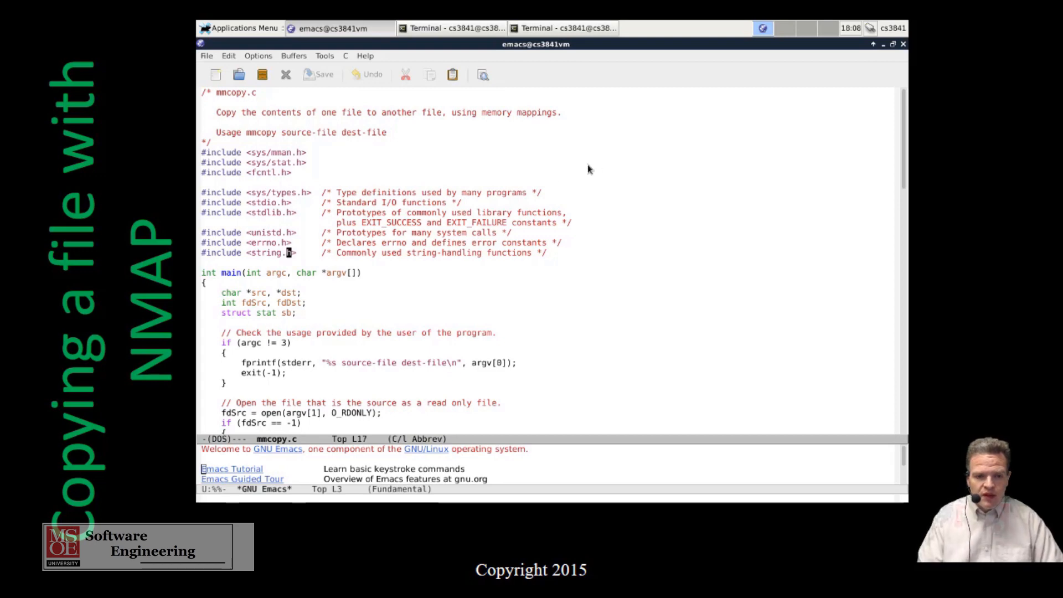
Move down mmcopy.c past the argc check and open() to the fstat size check
scroll("down", 3)
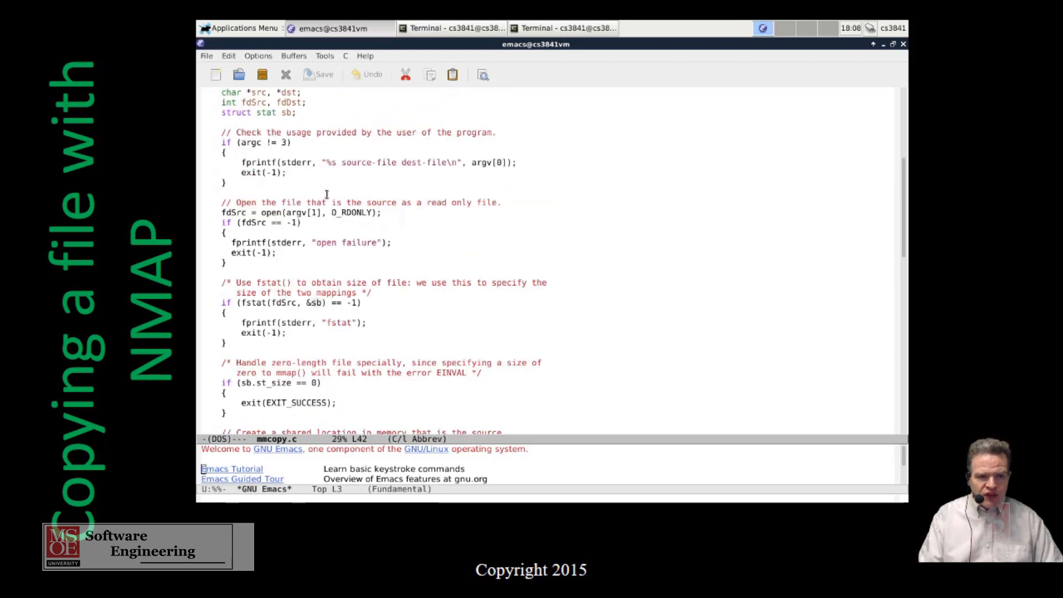
scroll("down", 3)
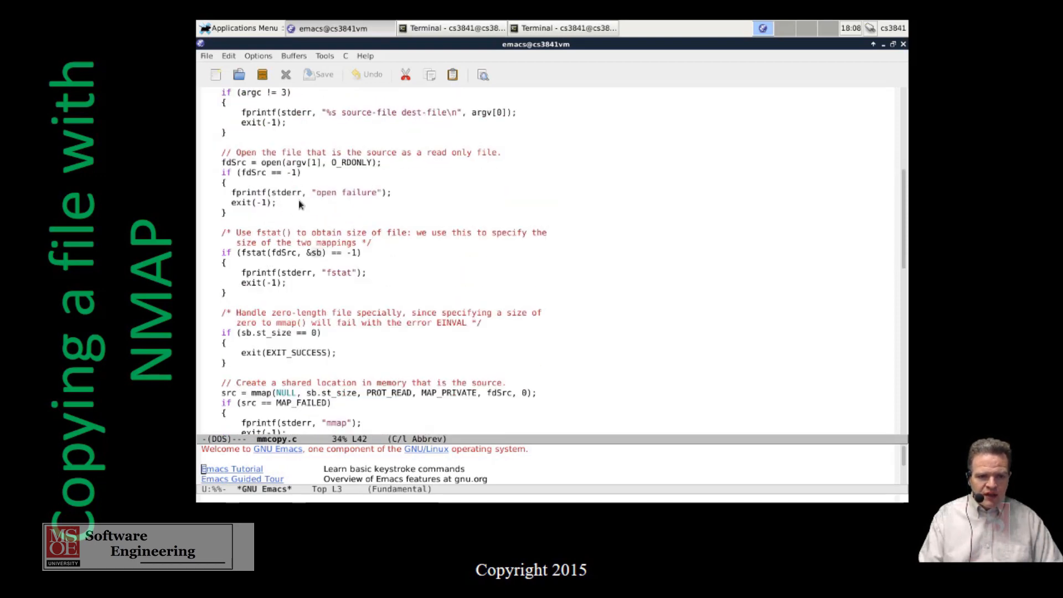
scroll("down", 3)
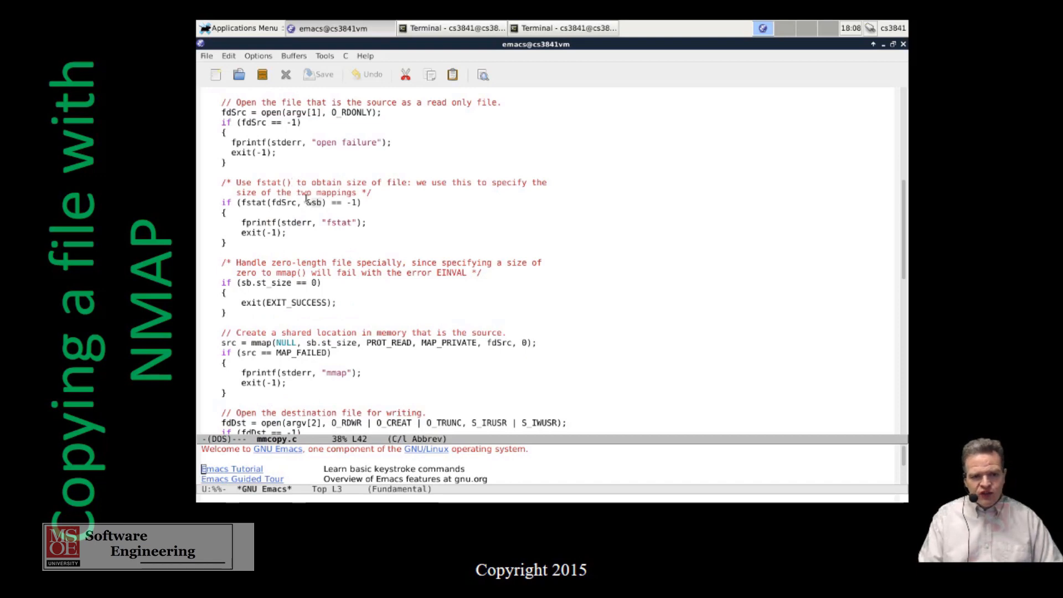
scroll("down", 3)
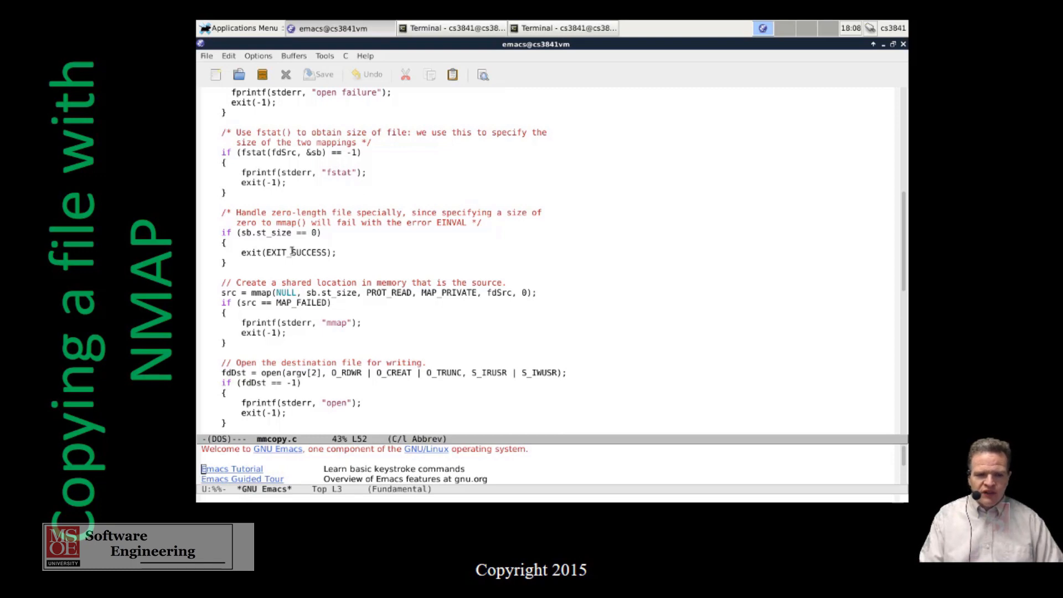
scroll("down", 3)
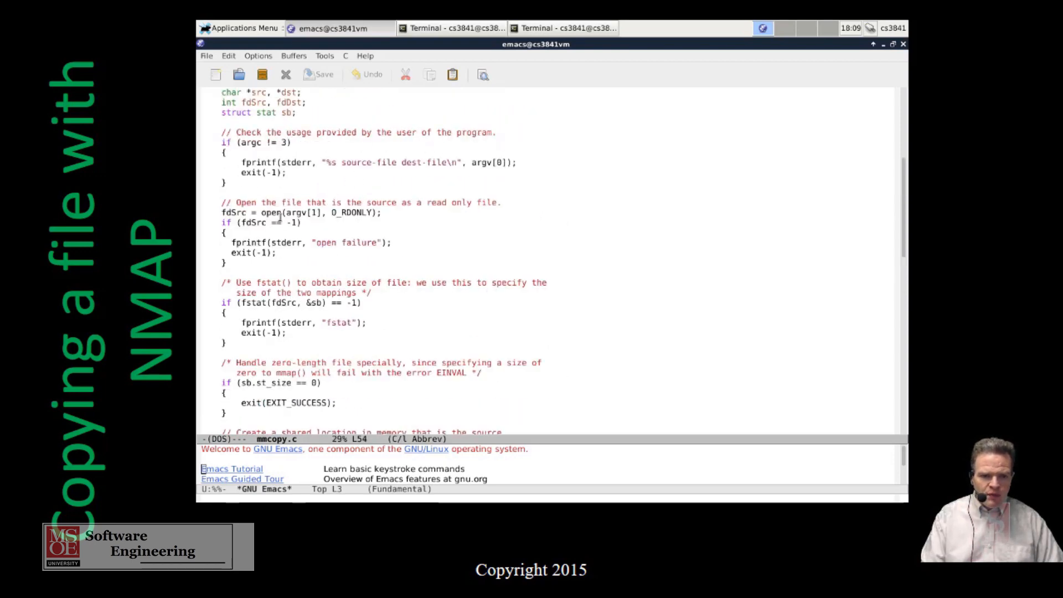
scroll("down", 3)
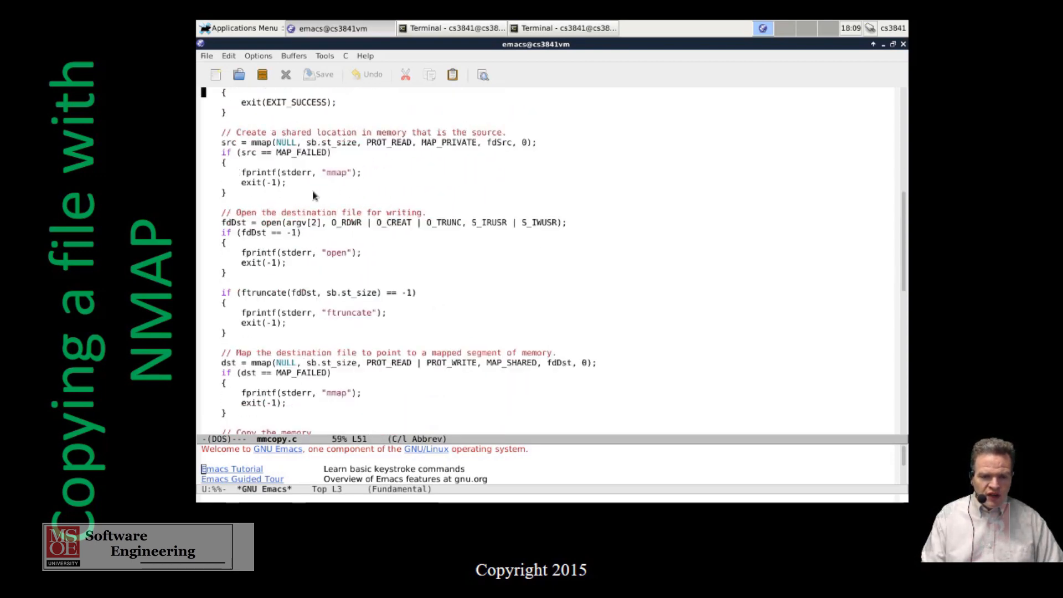
scroll("down", 3)
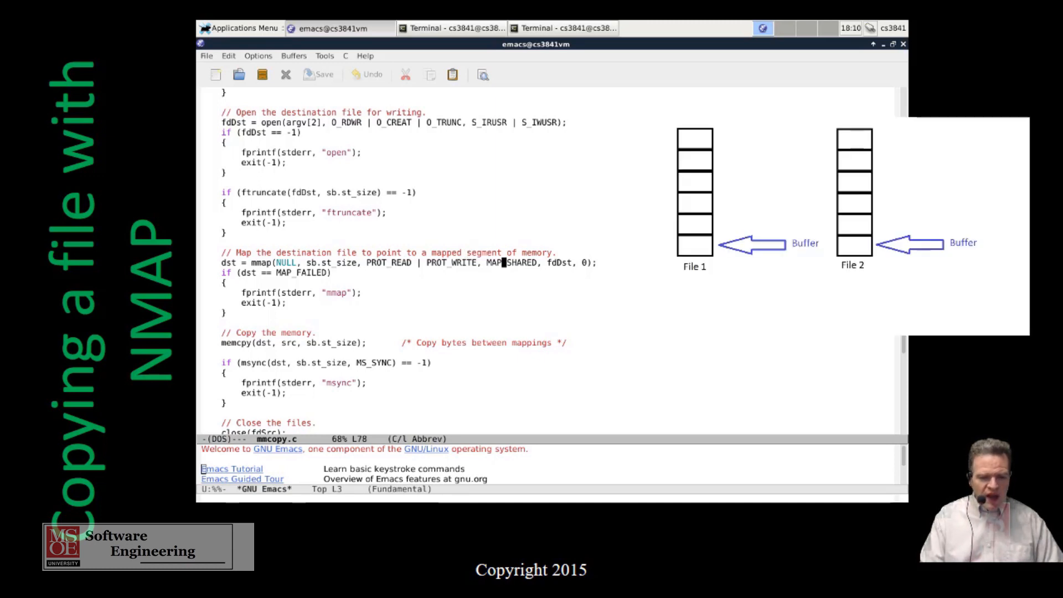
mouse_move(402, 293)
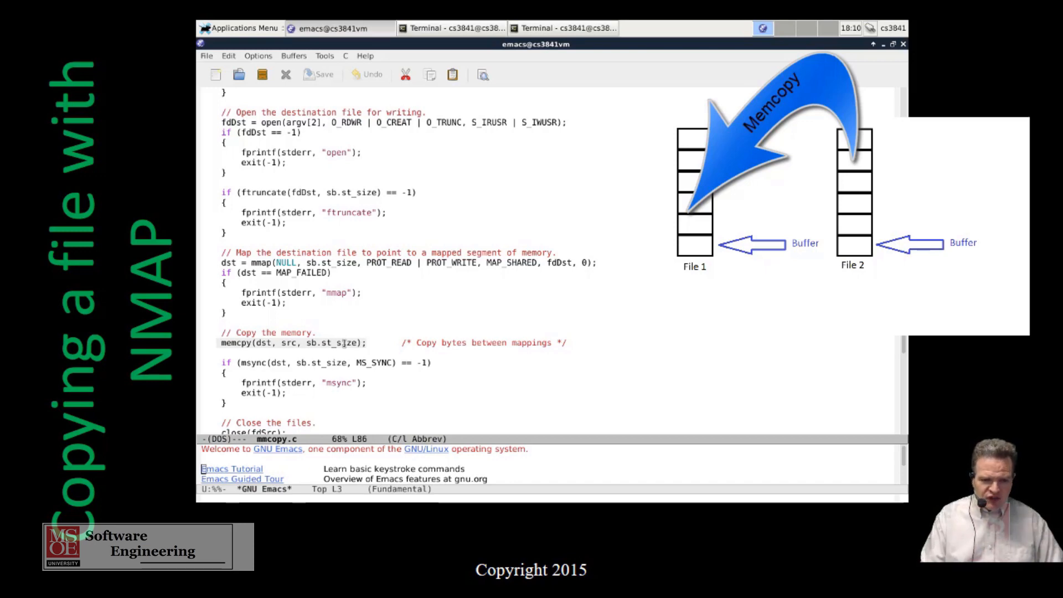
scroll("down", 3)
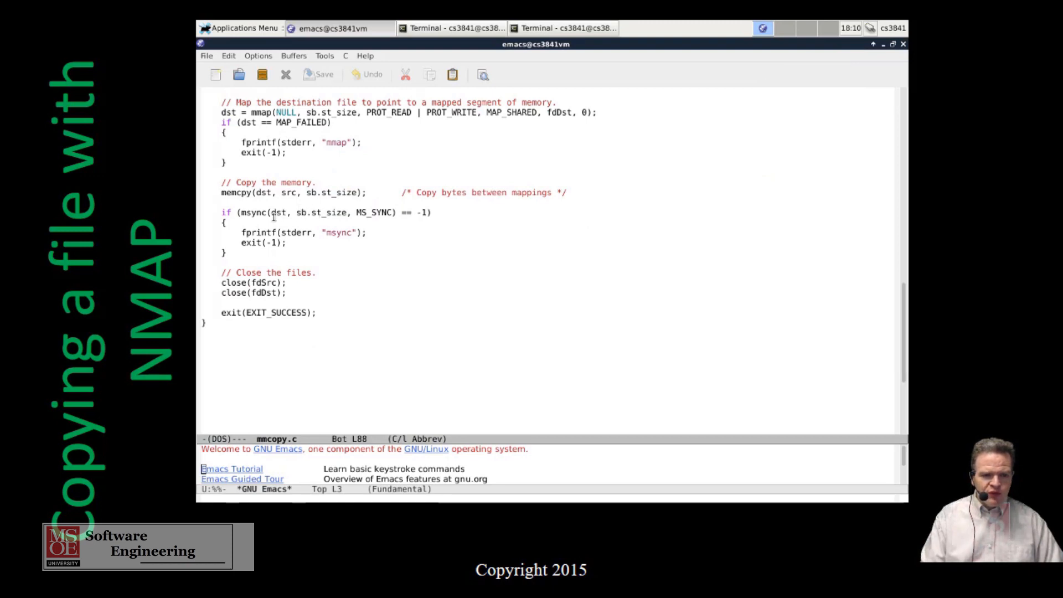
mouse_move(313, 206)
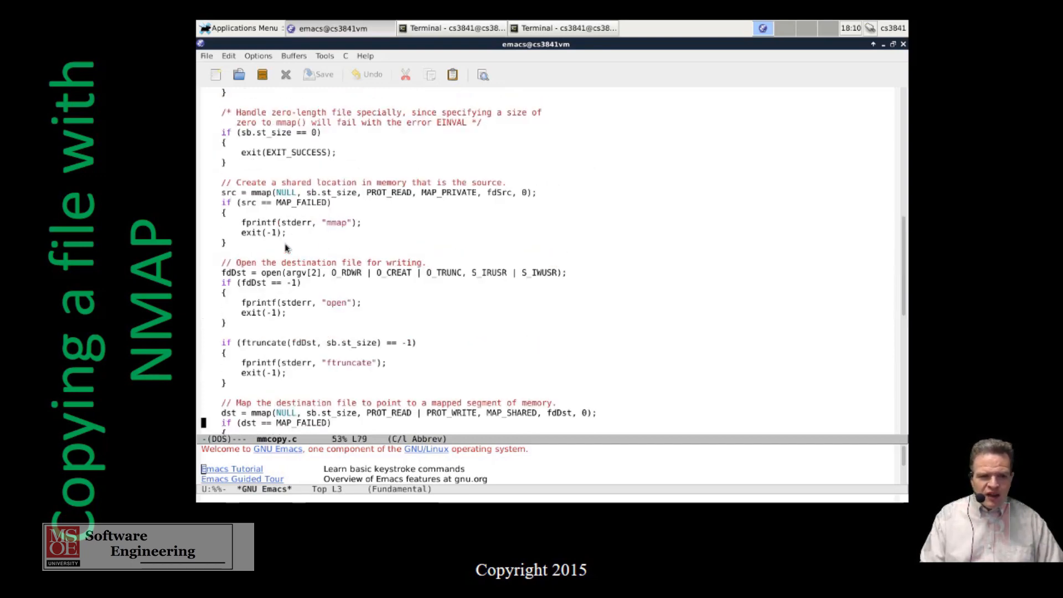
scroll("down", 3)
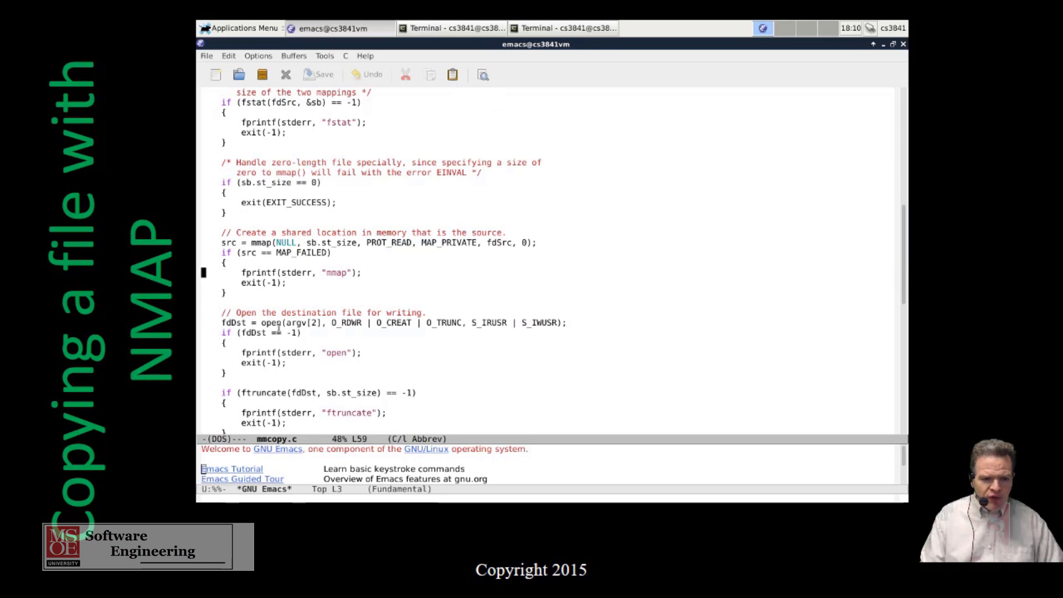
scroll("down", 3)
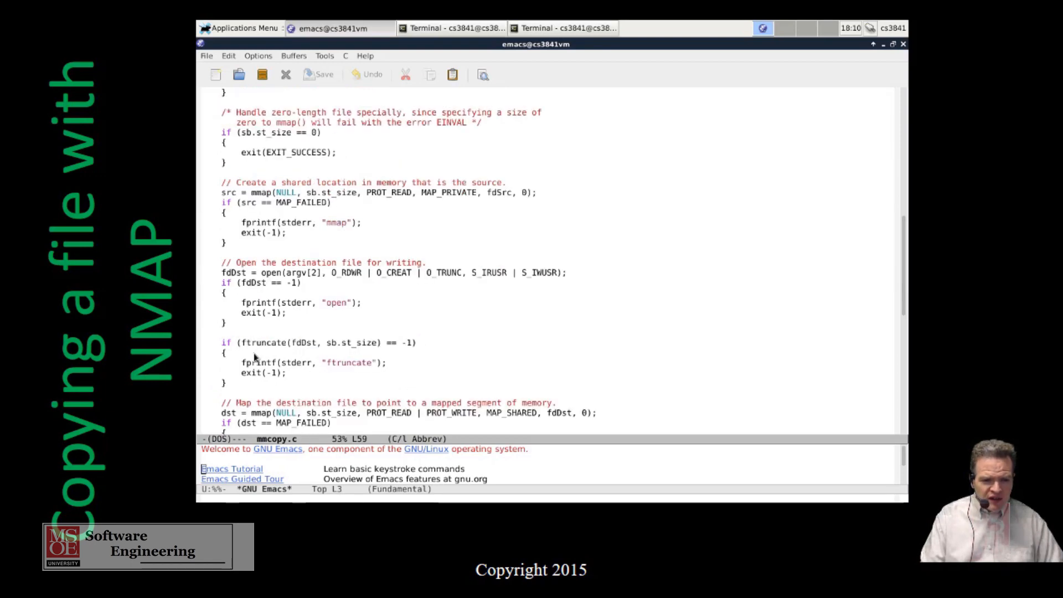
scroll("down", 3)
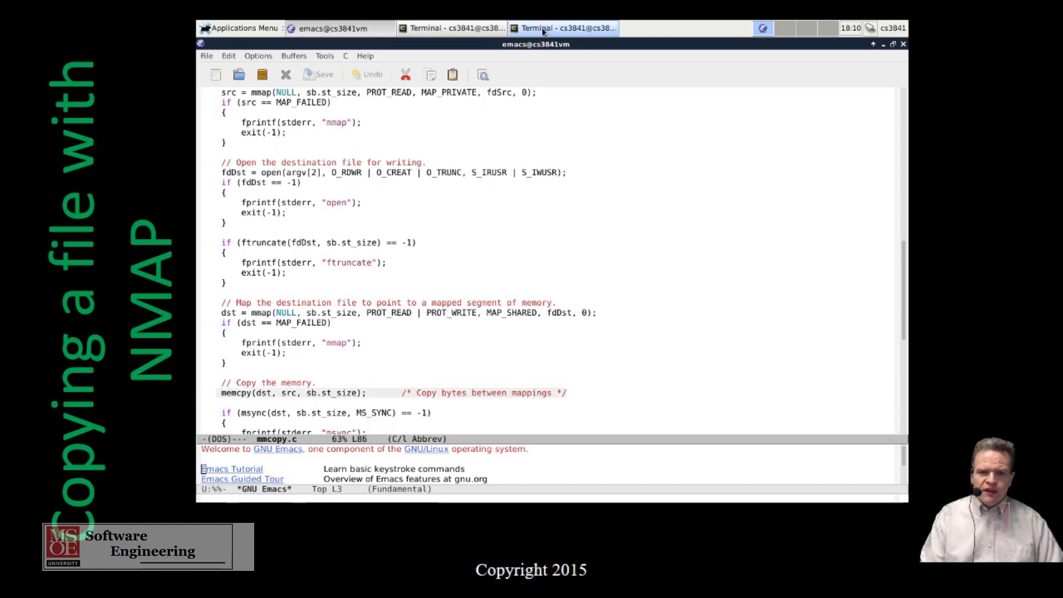
Back in Terminal, compile mmcopy.c with gcc
left_click(562, 28)
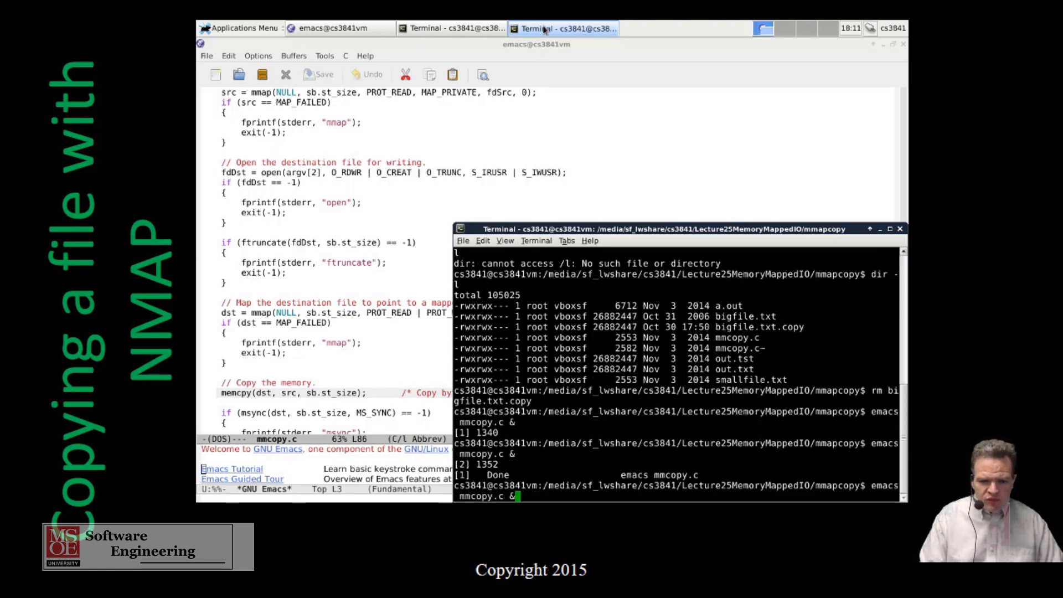
key("Return")
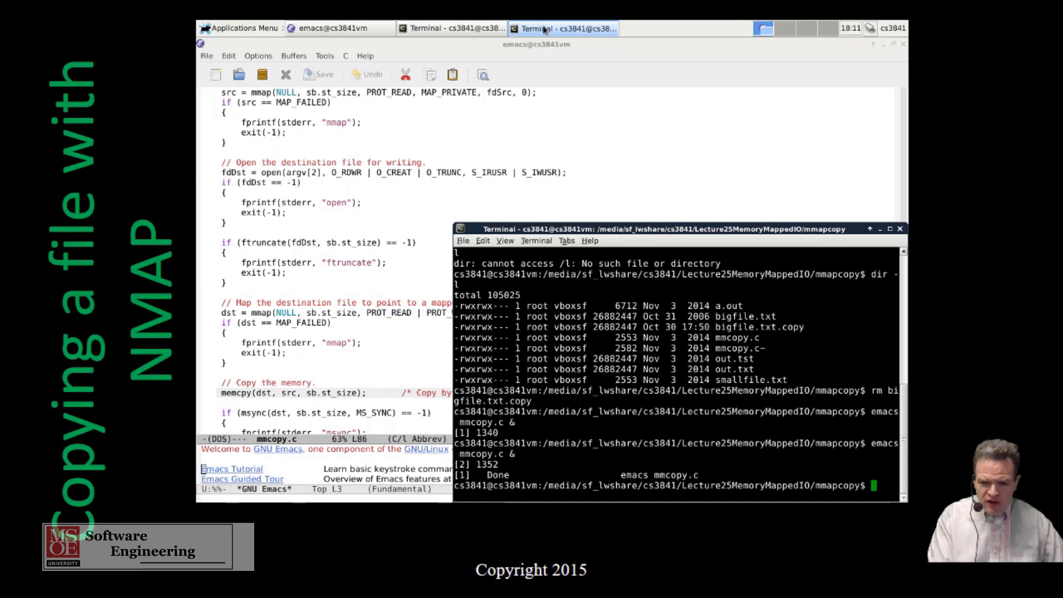
type("gcc")
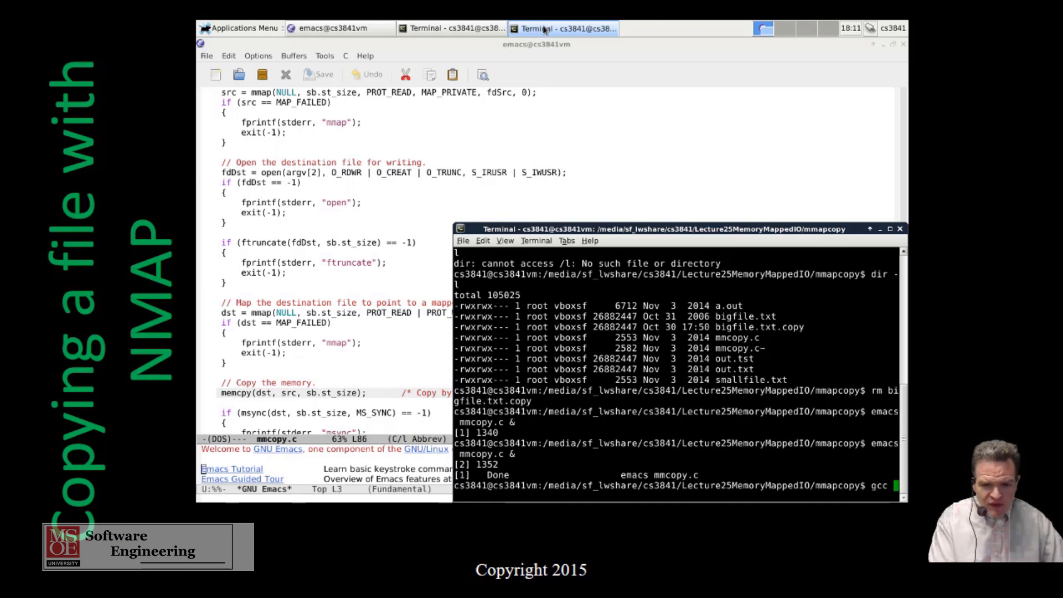
type("mcopy.c")
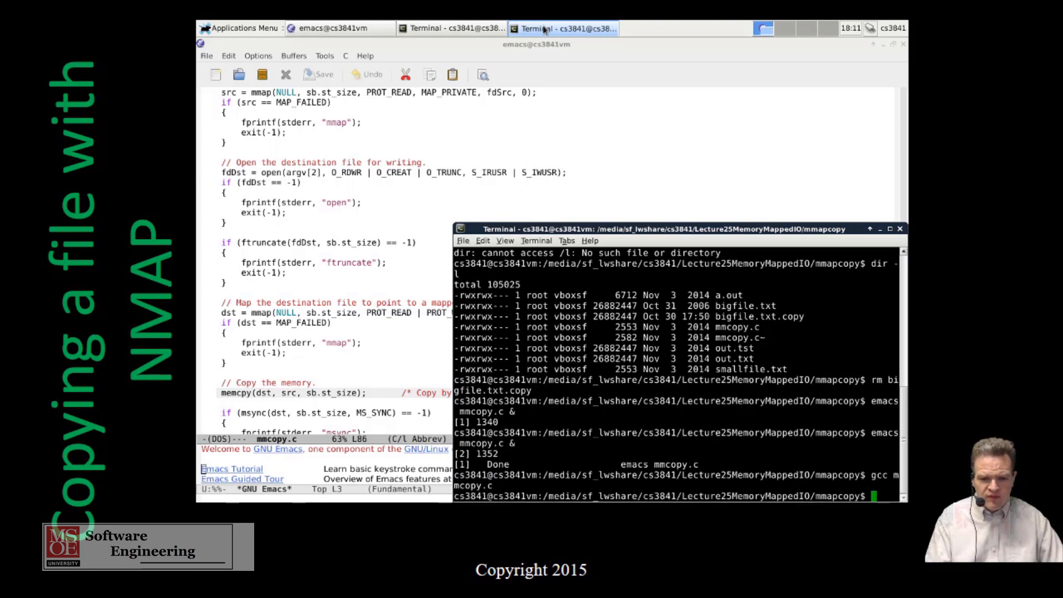
Remove bigfile.txt.copy, diff against it, and prepare 'time ./a.out bigfile.txt bigfile.txt.copy'
type("rm bigfile.txt.copy")
type("dir -l")
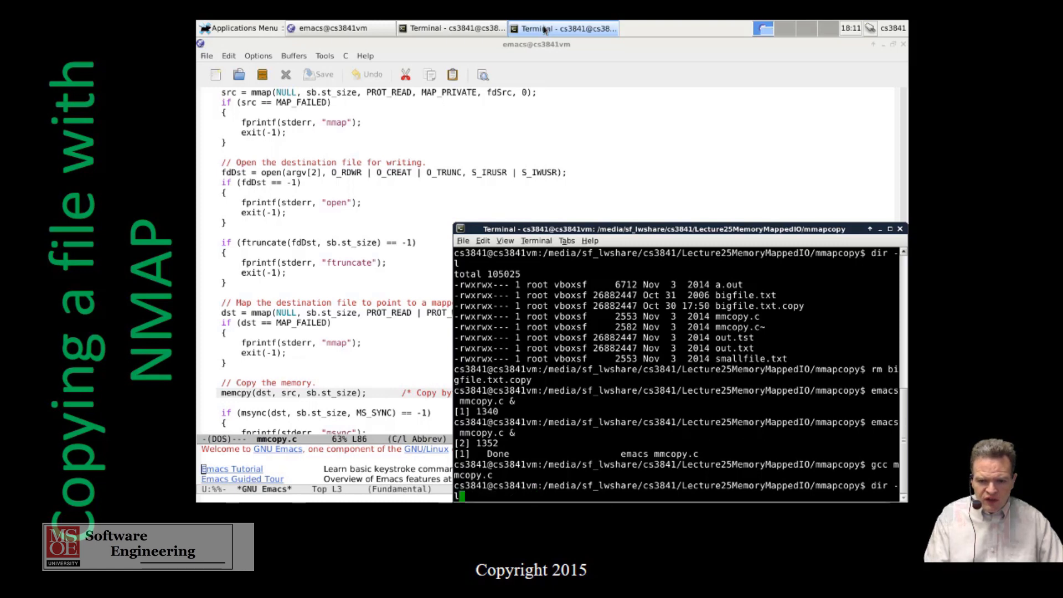
type("diff bigfile.txt bigfile.txt.copy")
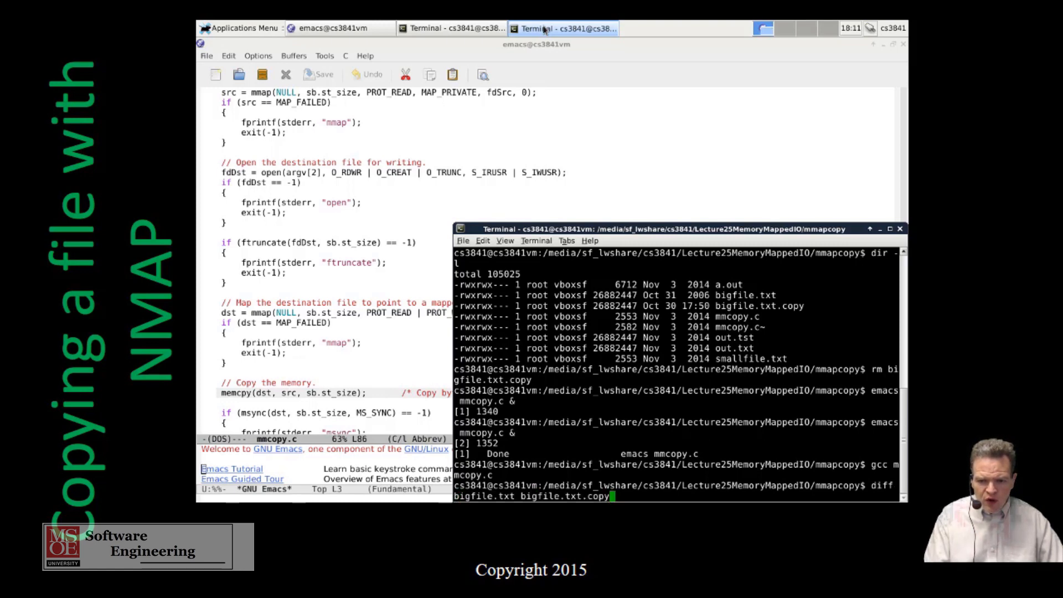
type("time ./a.out bigfile.txt bigfile.txt.copy")
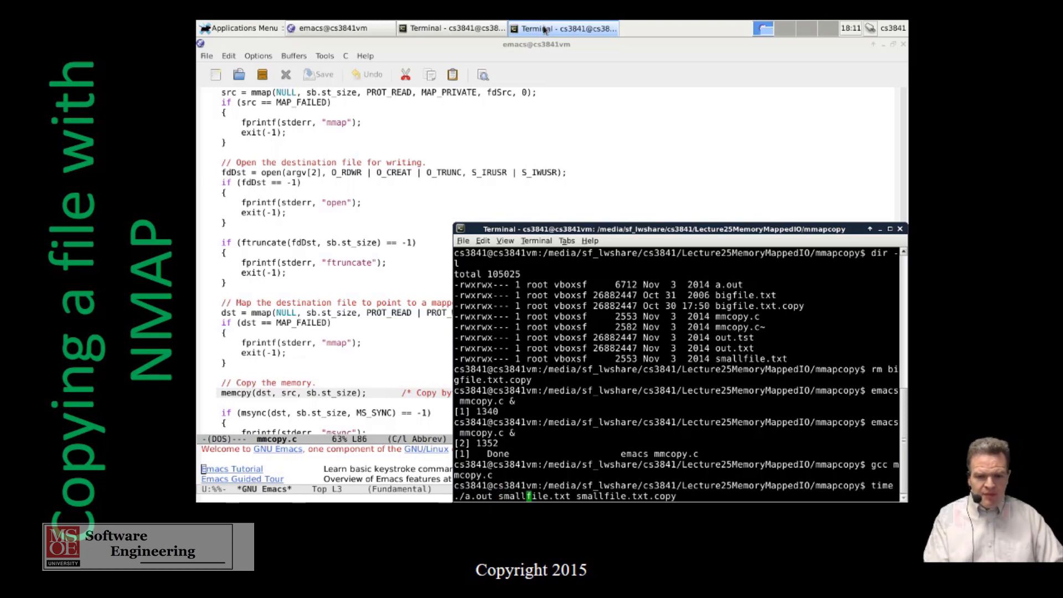
Run the timed memory-mapped copies, finishing in milliseconds, then list the directory with dir
key("Return")
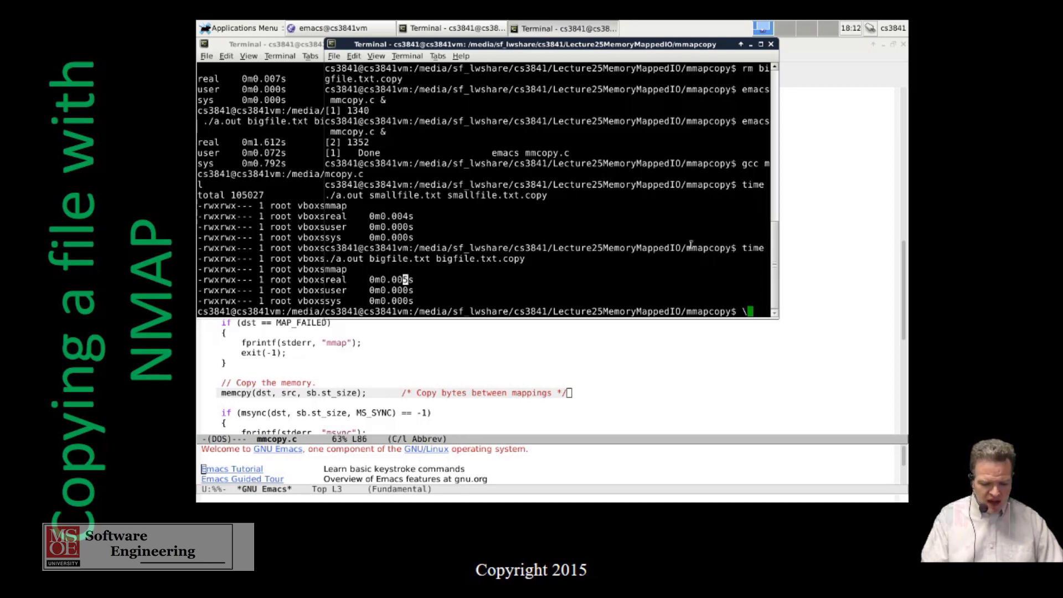
type("dir")
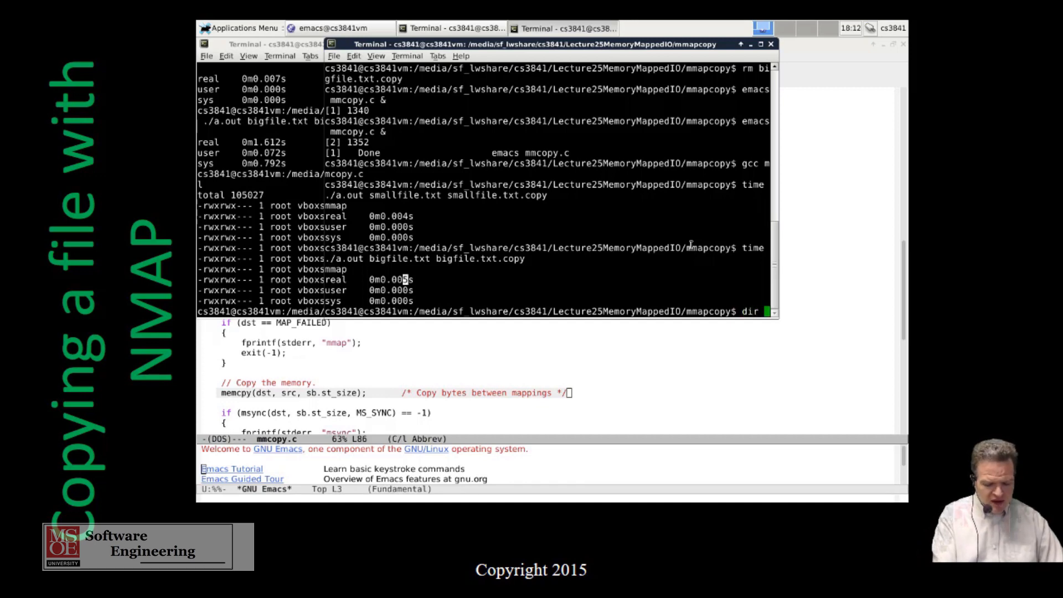